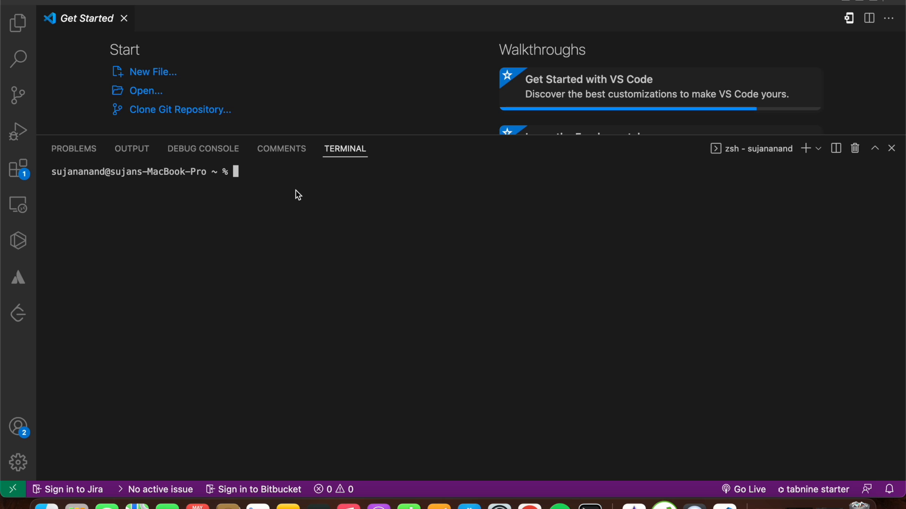
pyautogui.moveTo(368, 226)
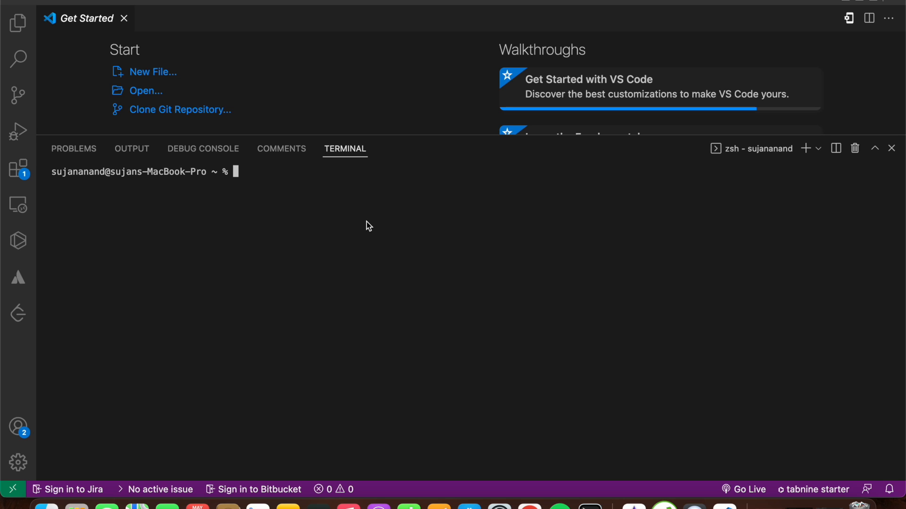
pyautogui.moveTo(374, 224)
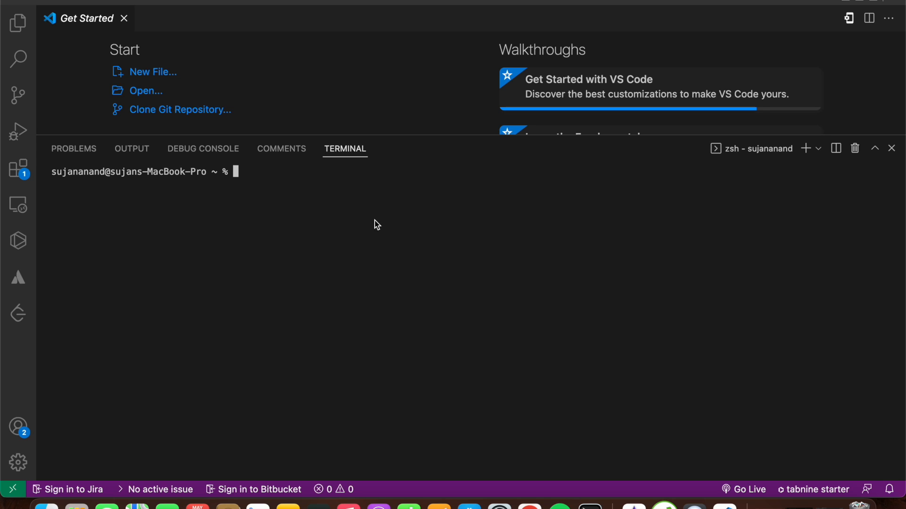
pyautogui.moveTo(375, 221)
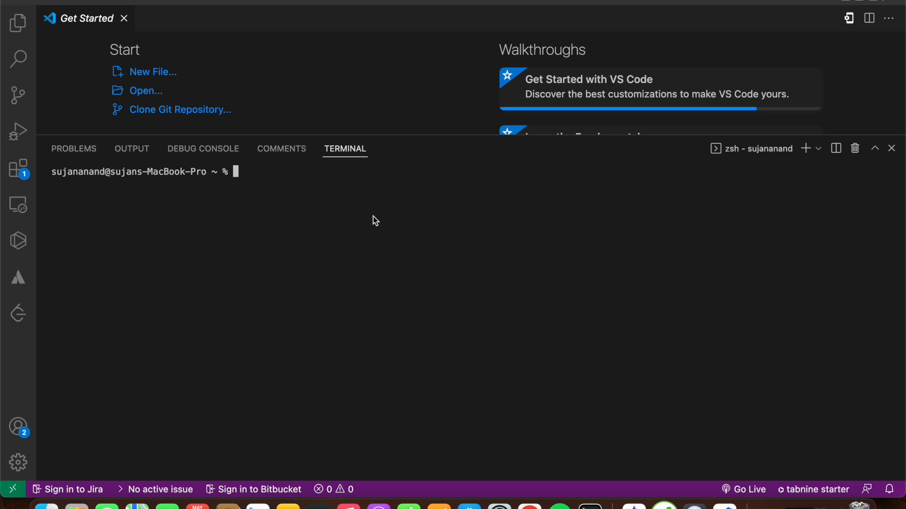
pyautogui.moveTo(373, 219)
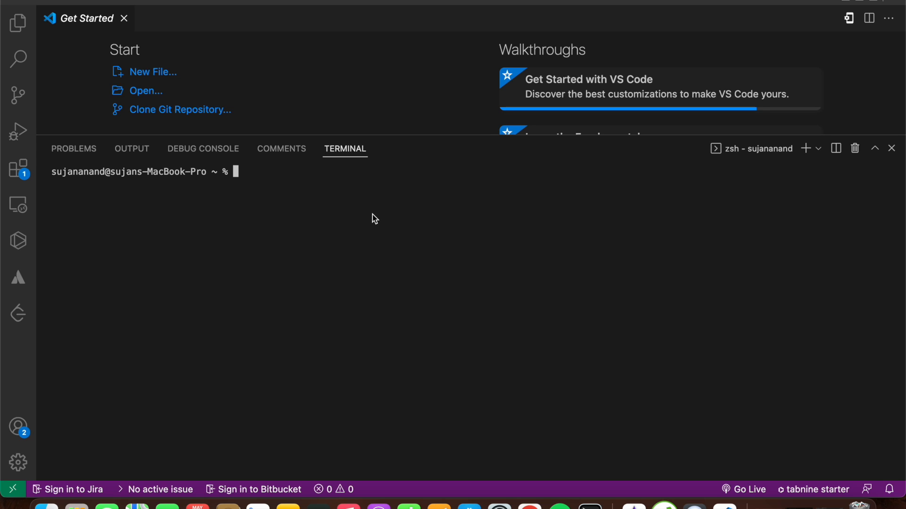
pyautogui.moveTo(440, 298)
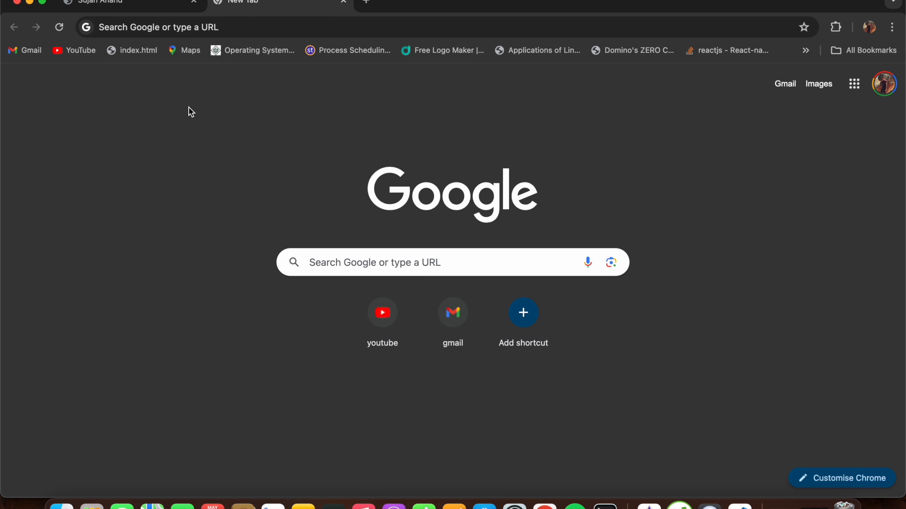
# Step: Switch to the Sujan Anand tab and scroll past the course sections to the Connect with us form
pyautogui.click(116, 5)
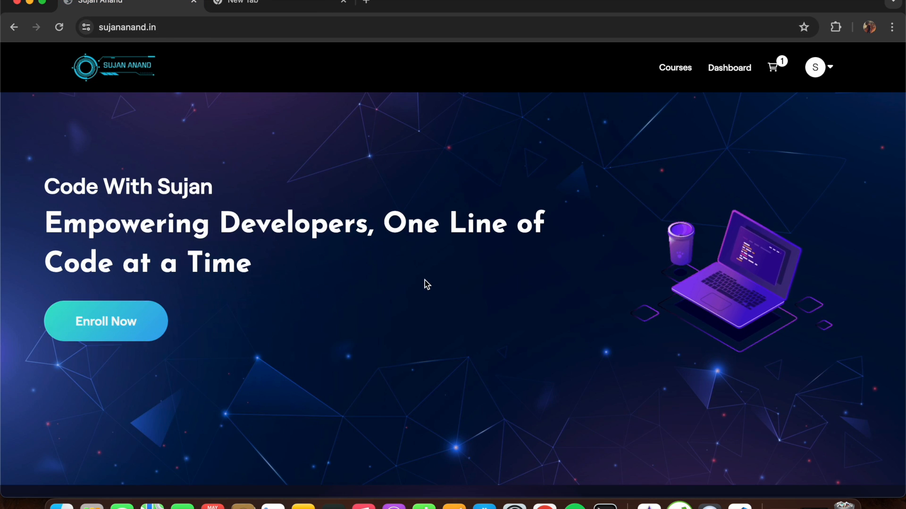
pyautogui.scroll(-3)
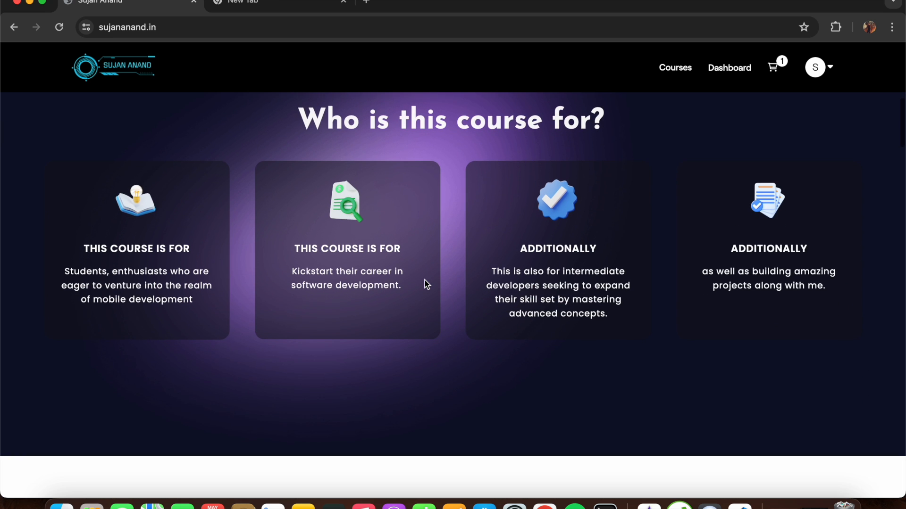
pyautogui.scroll(-3)
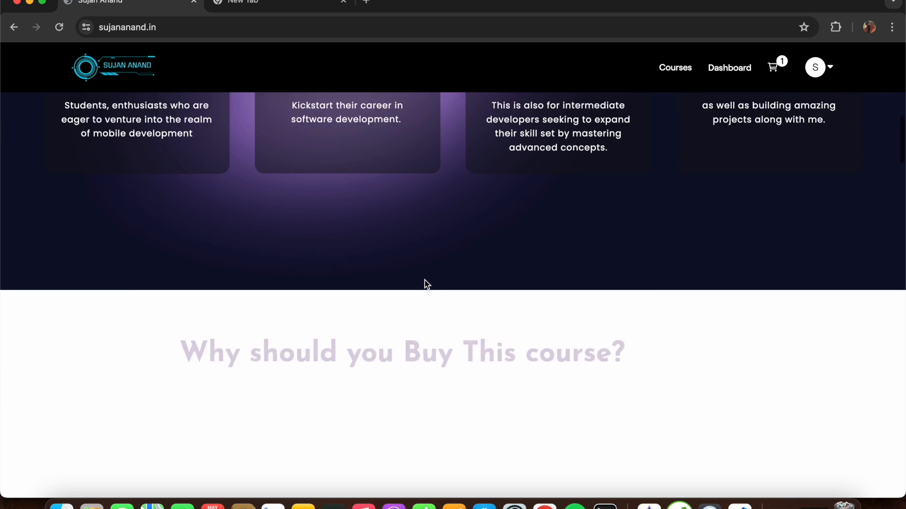
pyautogui.scroll(-3)
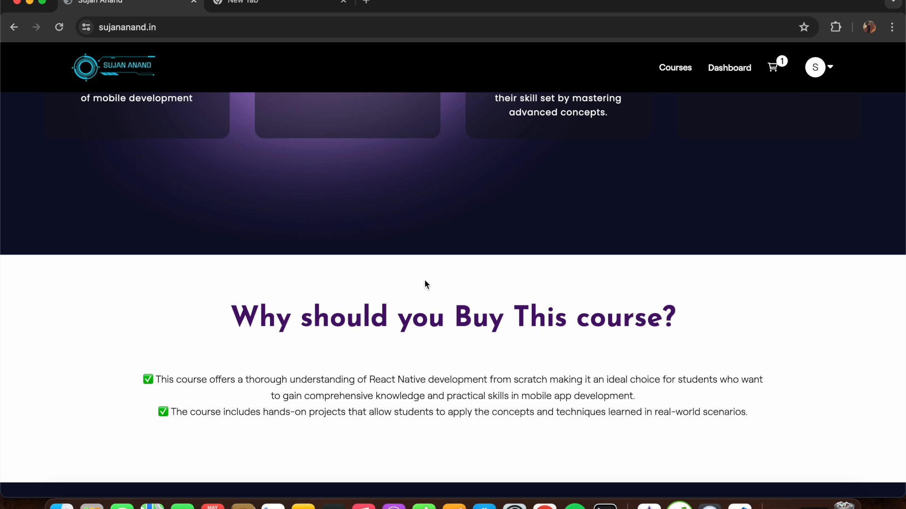
pyautogui.scroll(-3)
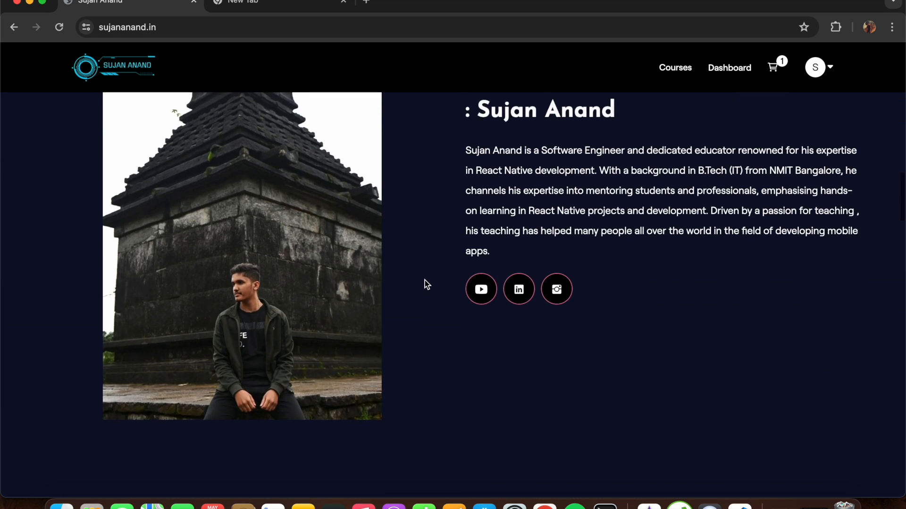
pyautogui.scroll(-3)
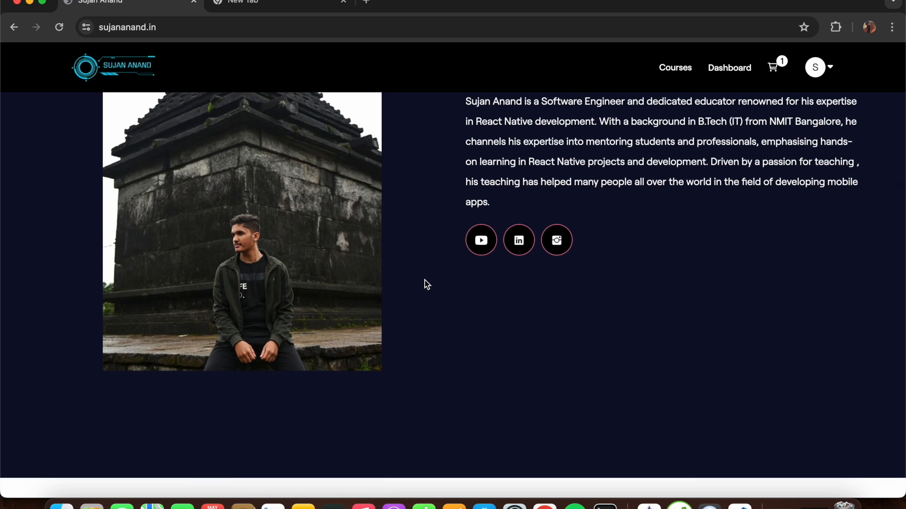
pyautogui.scroll(-3)
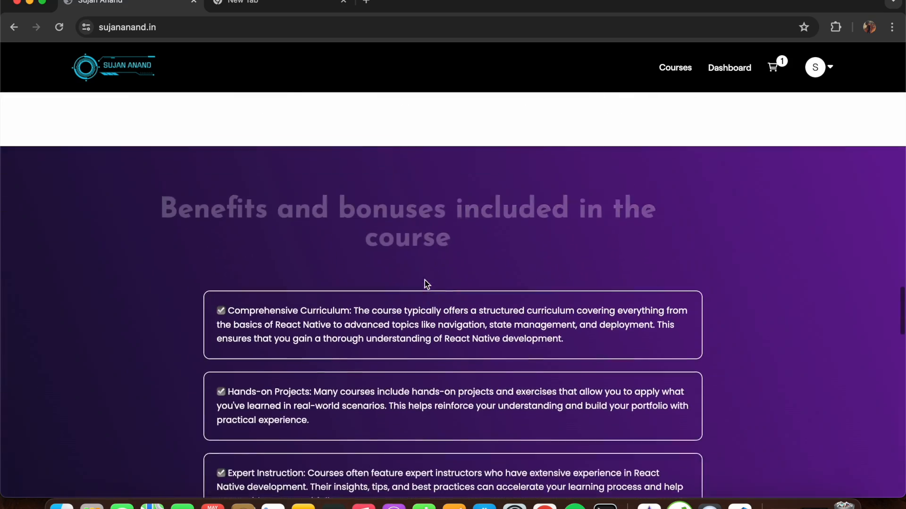
pyautogui.scroll(-3)
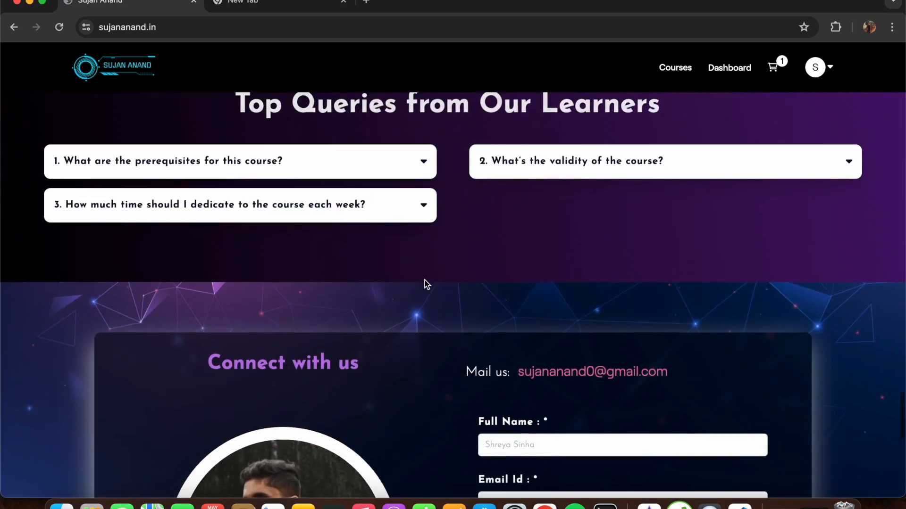
pyautogui.scroll(-3)
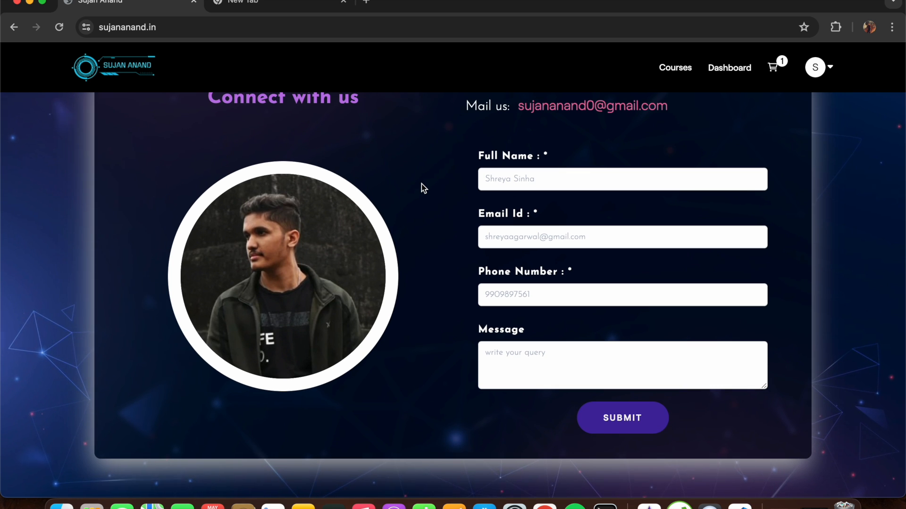
pyautogui.moveTo(471, 293)
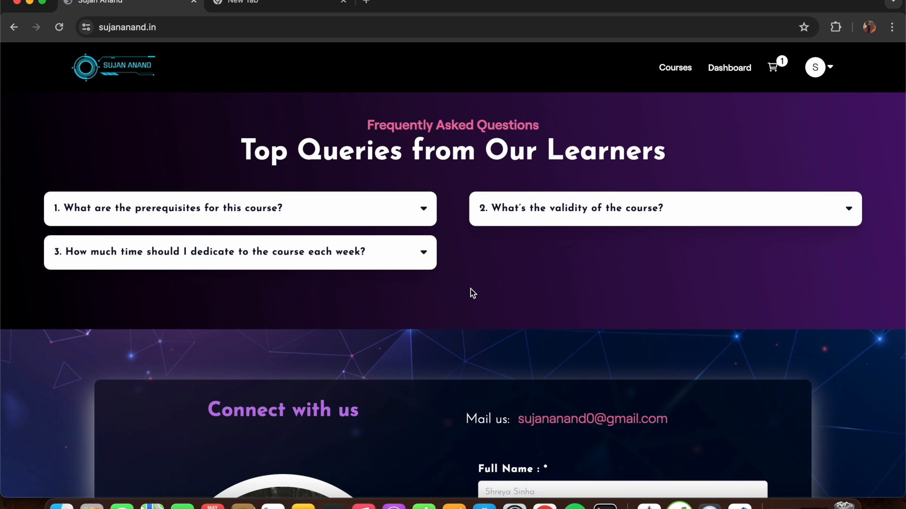
pyautogui.scroll(-3)
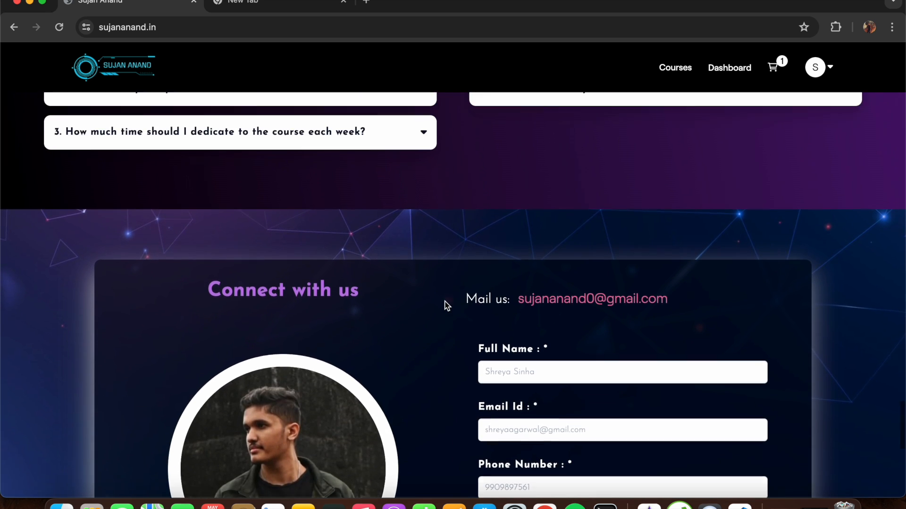
pyautogui.scroll(3)
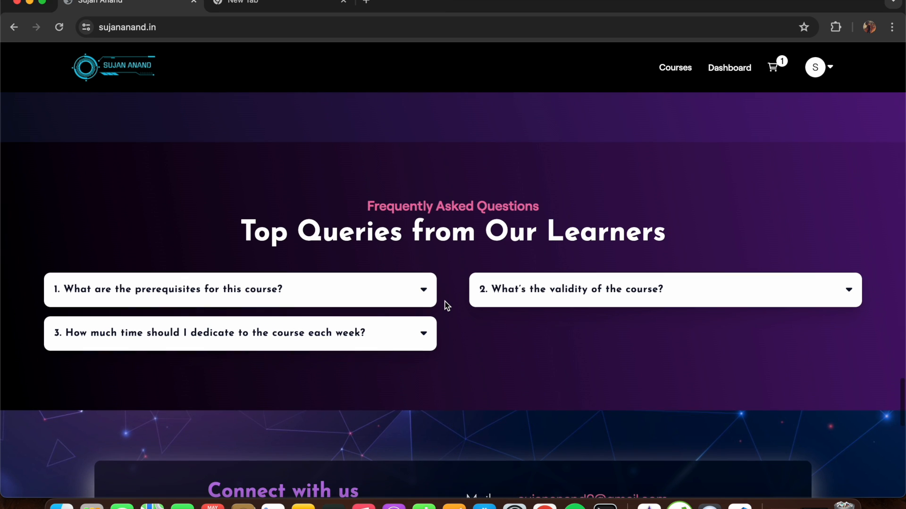
pyautogui.moveTo(456, 280)
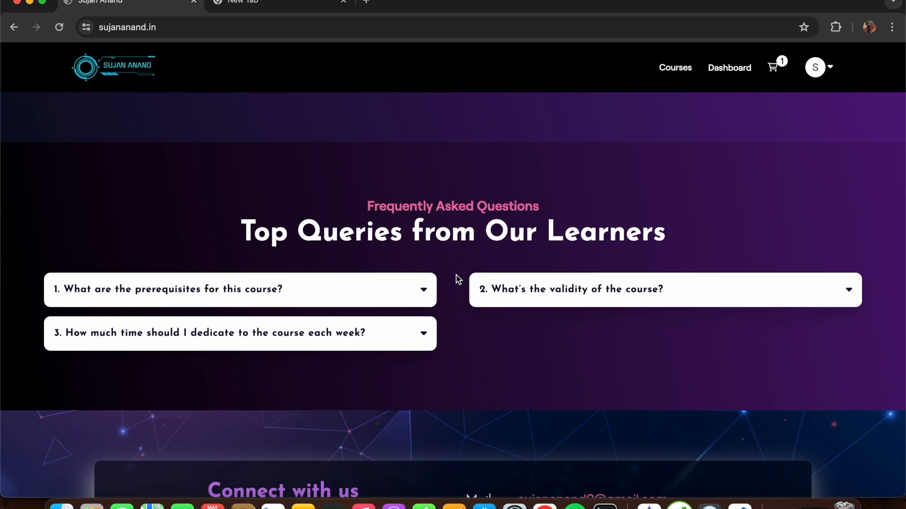
pyautogui.moveTo(506, 354)
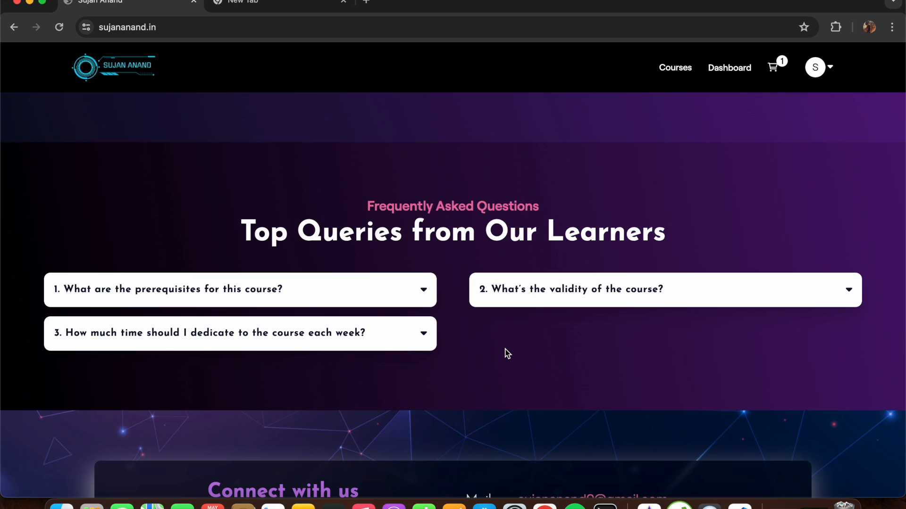
pyautogui.moveTo(558, 350)
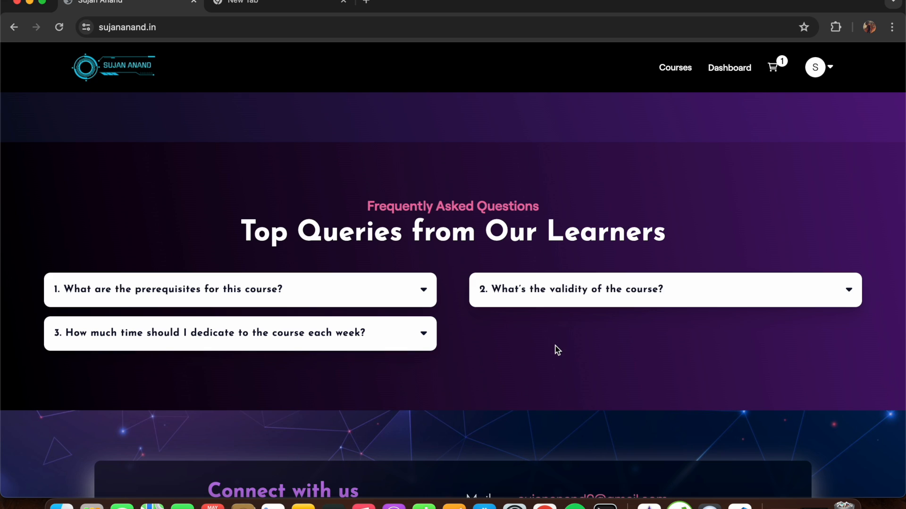
pyautogui.moveTo(534, 355)
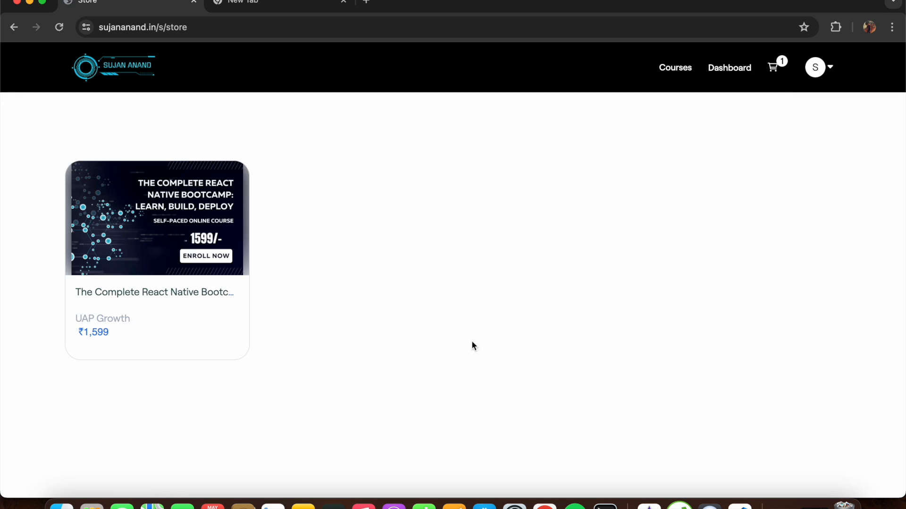
pyautogui.moveTo(387, 281)
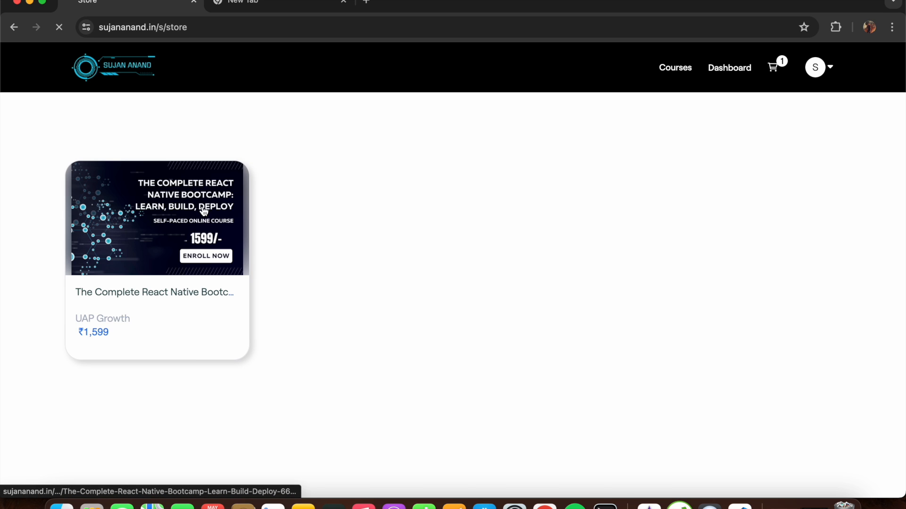
# Step: Open The Complete React Native Bootcamp (₹1,599) from the Store to see its SUJAN22 30% banner
pyautogui.click(157, 218)
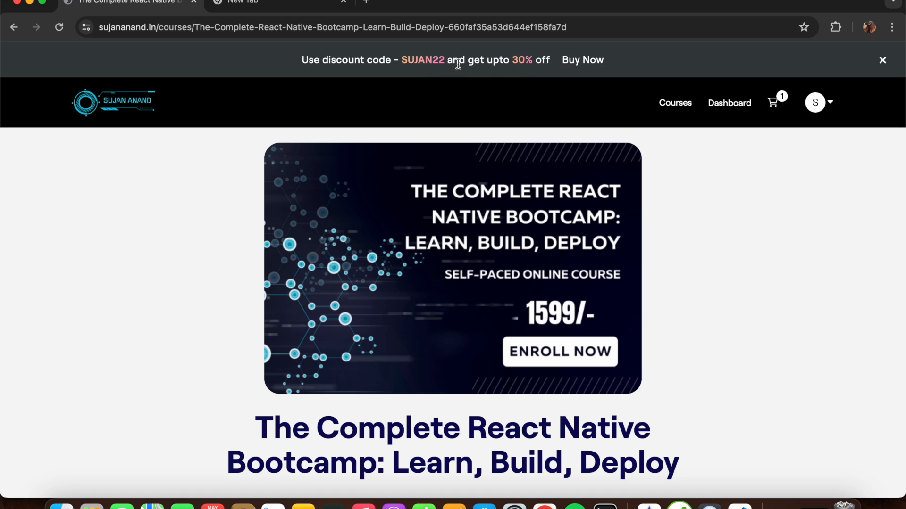
pyautogui.moveTo(687, 364)
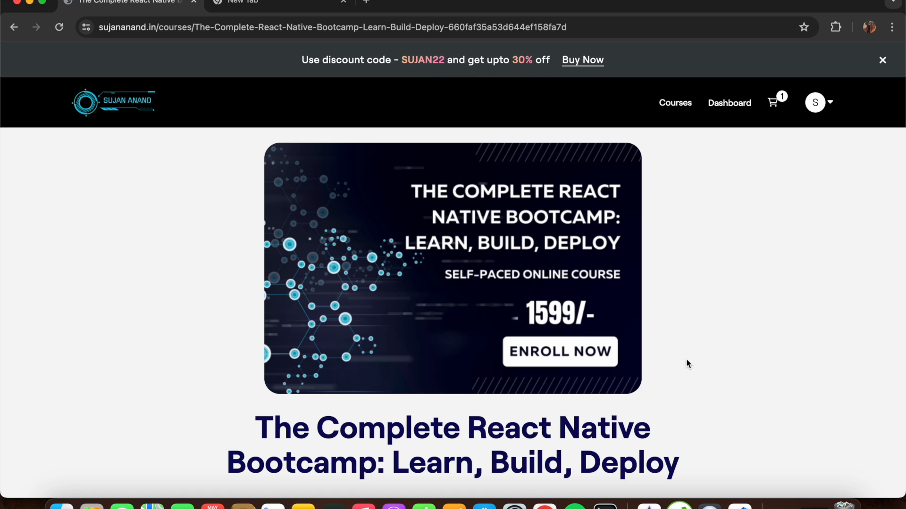
pyautogui.scroll(-3)
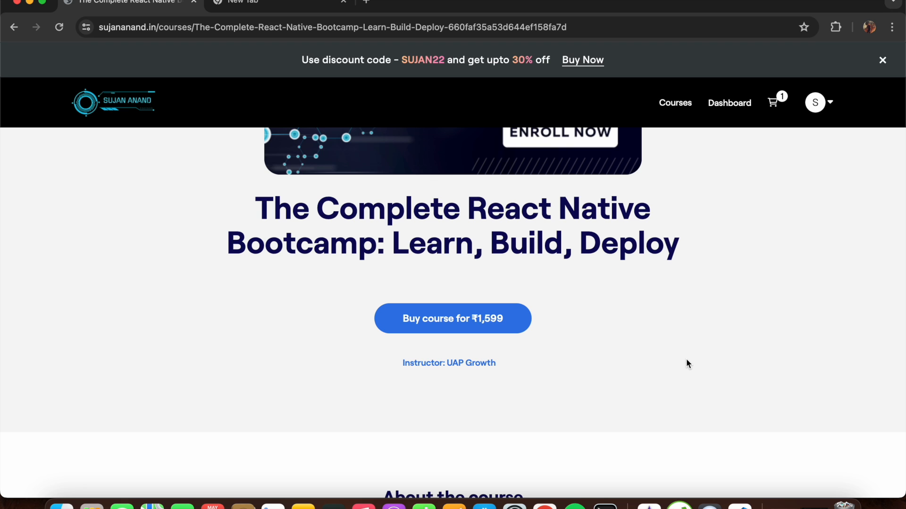
# Step: Buy the course for ₹1,599 and continue past the Bingo popup to the SUJAN22 order details
pyautogui.scroll(-3)
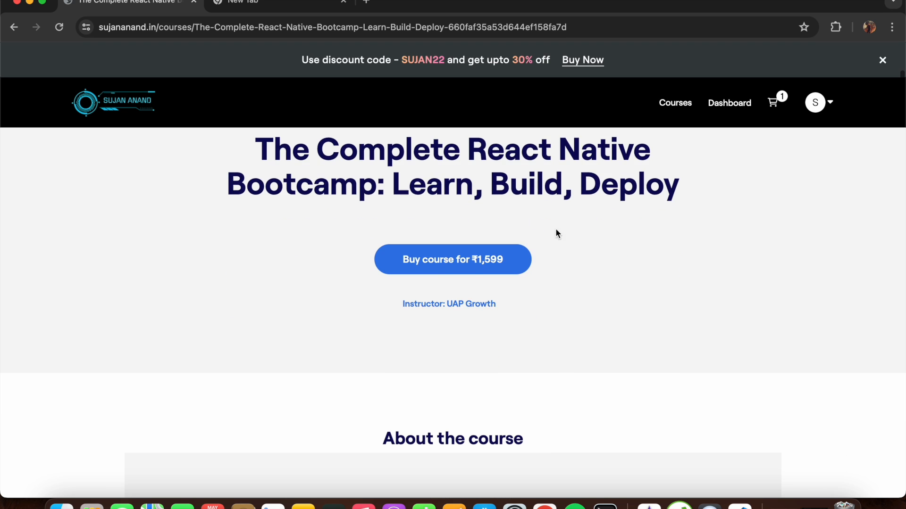
pyautogui.moveTo(433, 267)
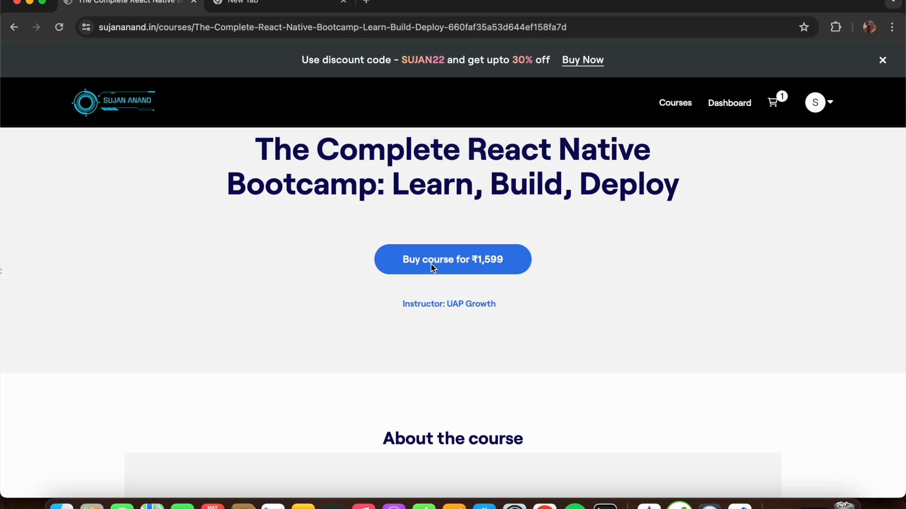
pyautogui.click(452, 260)
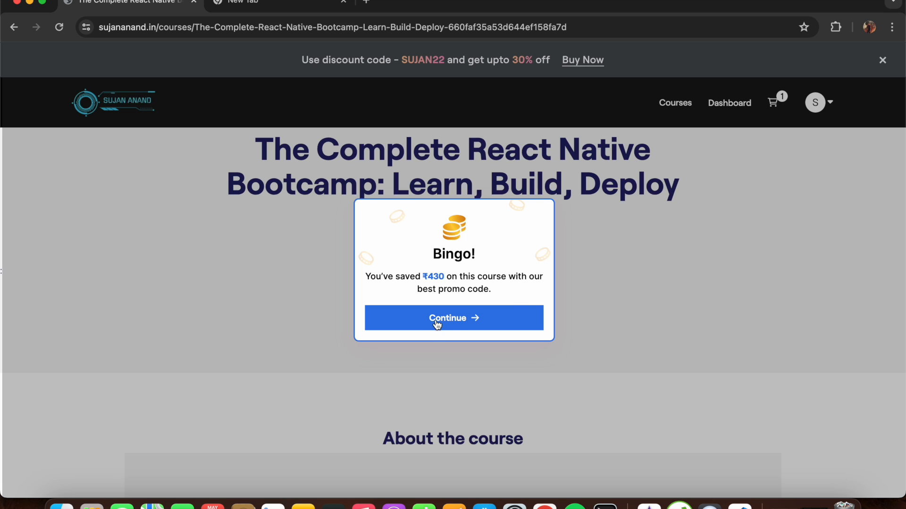
pyautogui.click(453, 317)
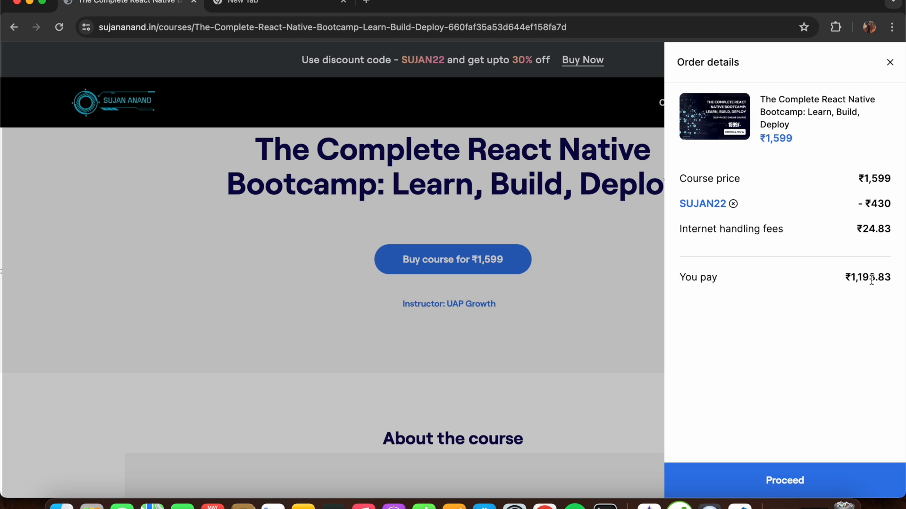
pyautogui.moveTo(799, 403)
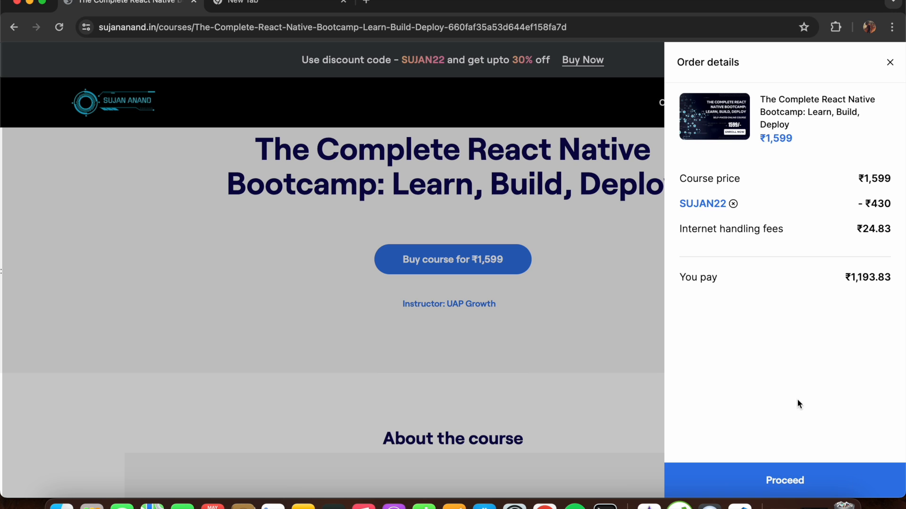
pyautogui.moveTo(767, 432)
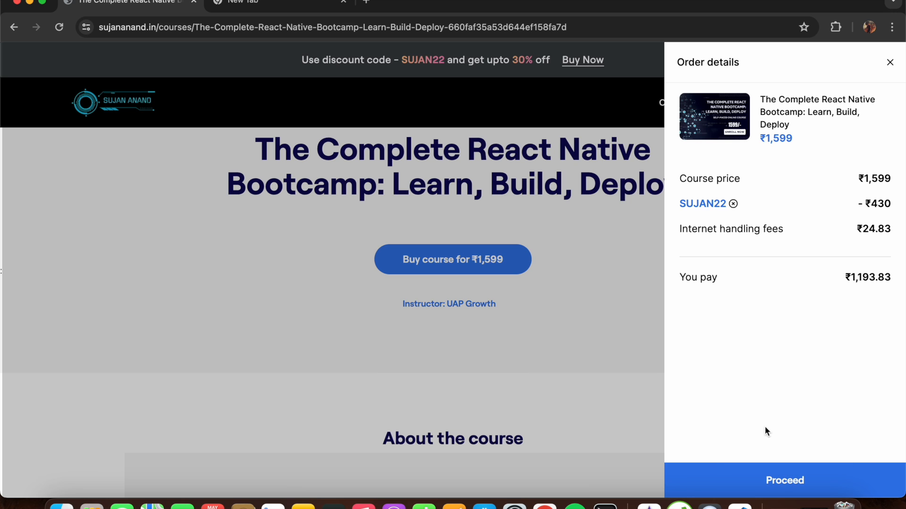
pyautogui.moveTo(890, 62)
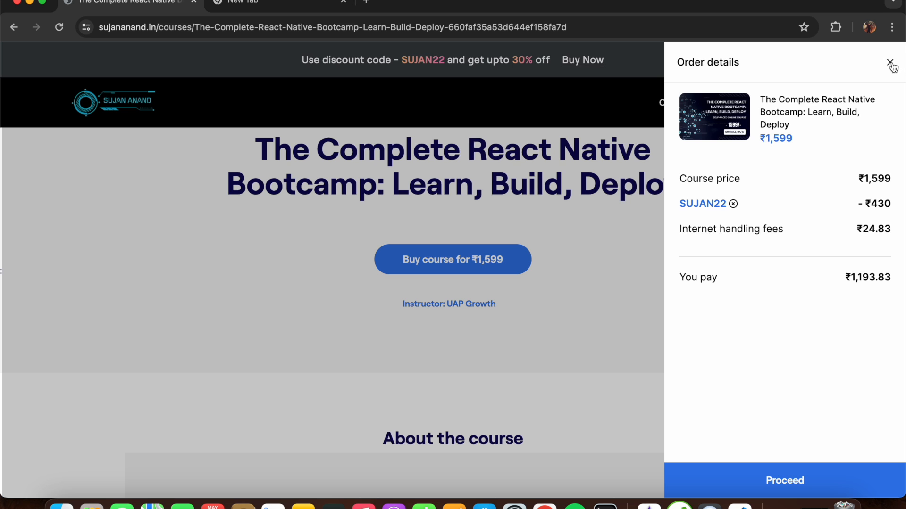
# Step: Close the order details and read down through the 25-section syllabus to What do we offer
pyautogui.click(891, 62)
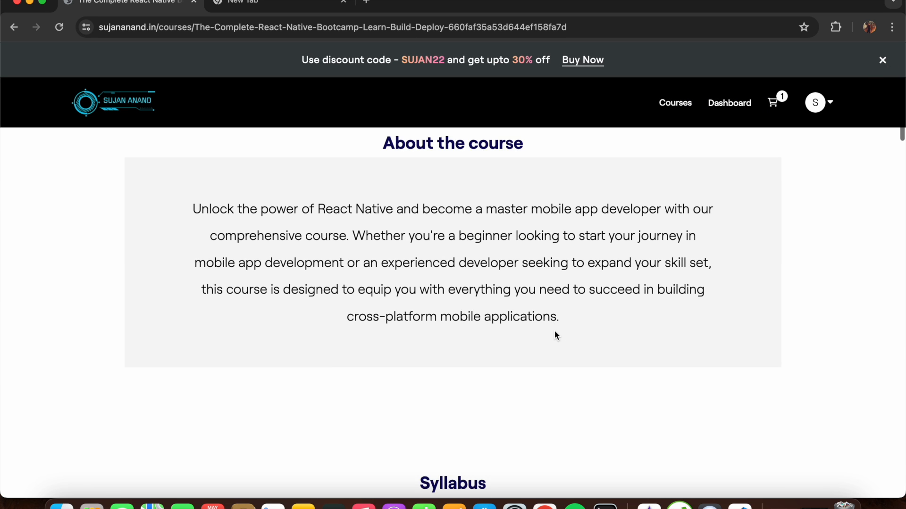
pyautogui.scroll(-3)
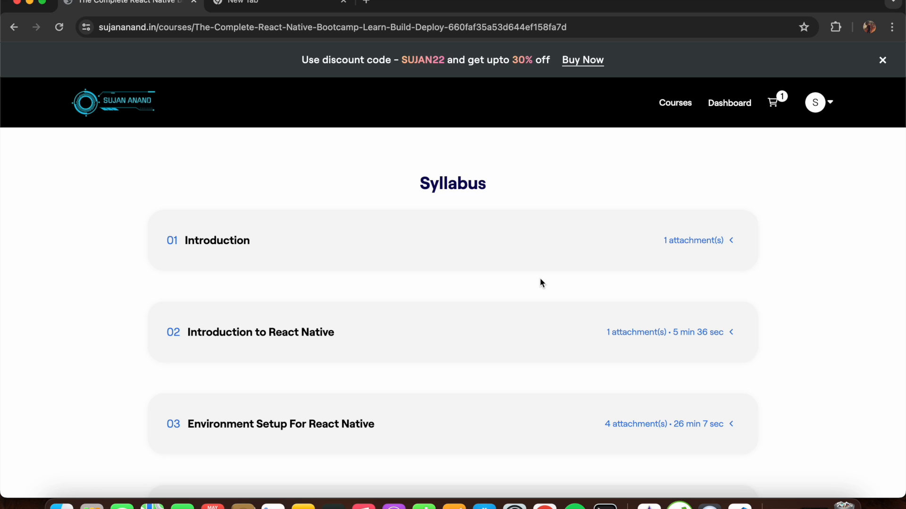
pyautogui.moveTo(542, 288)
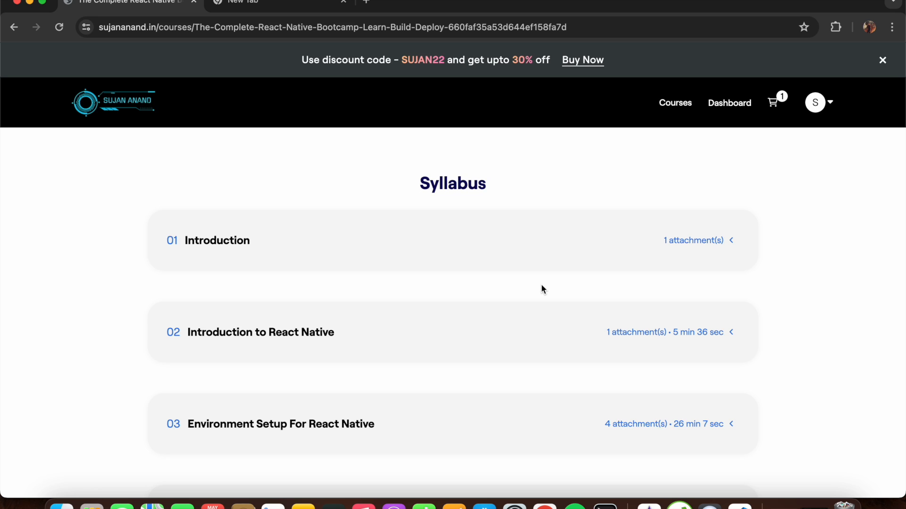
pyautogui.scroll(-3)
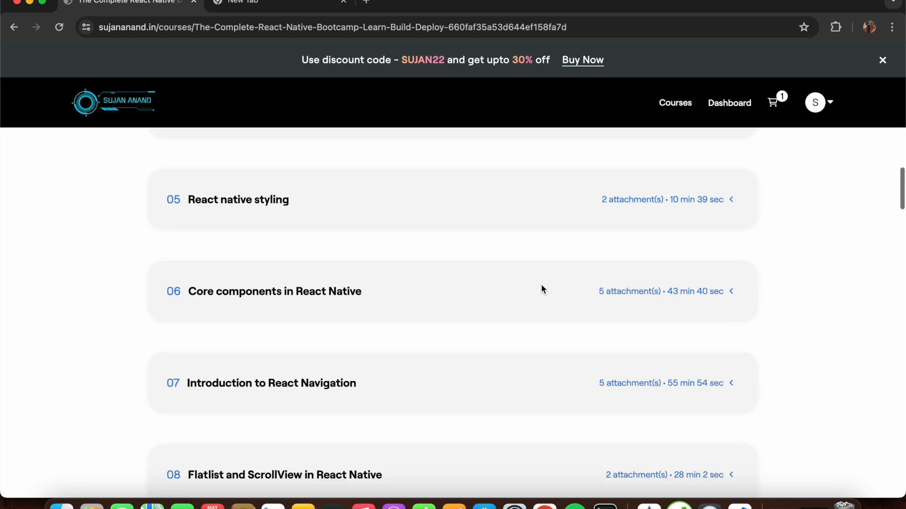
pyautogui.scroll(-3)
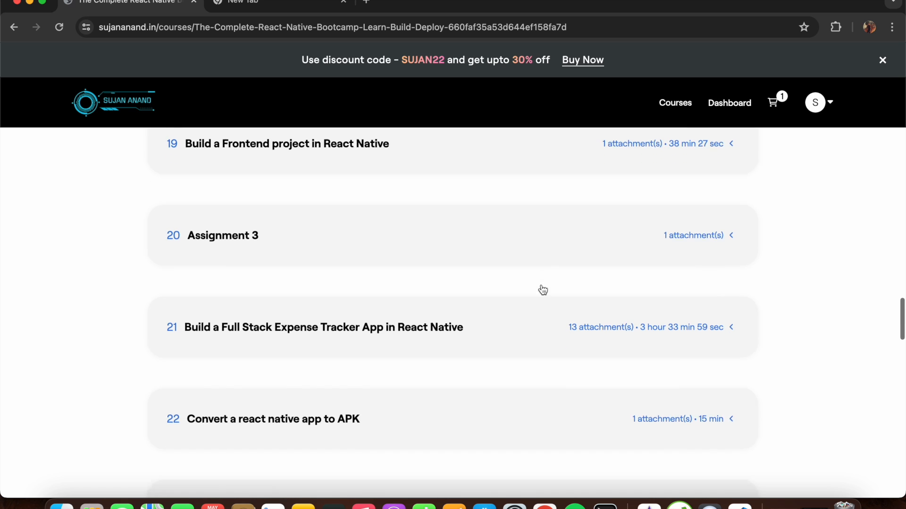
pyautogui.scroll(-3)
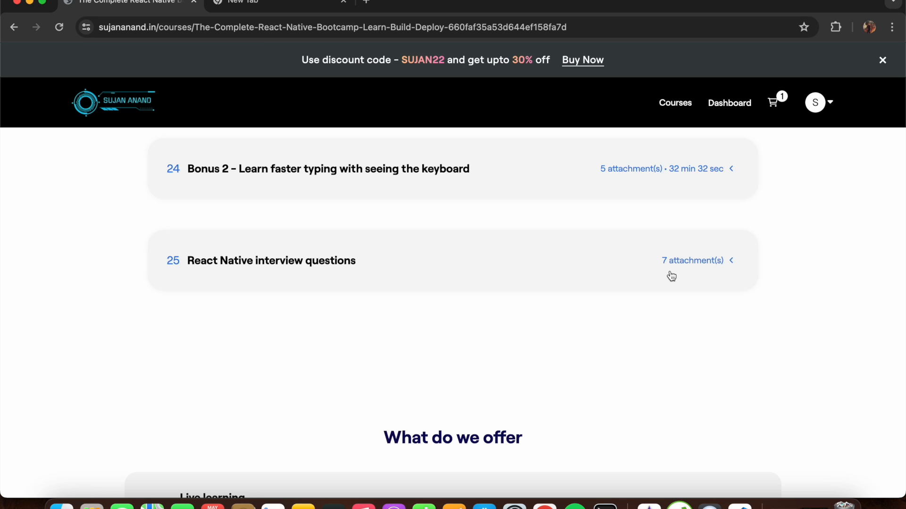
pyautogui.moveTo(594, 320)
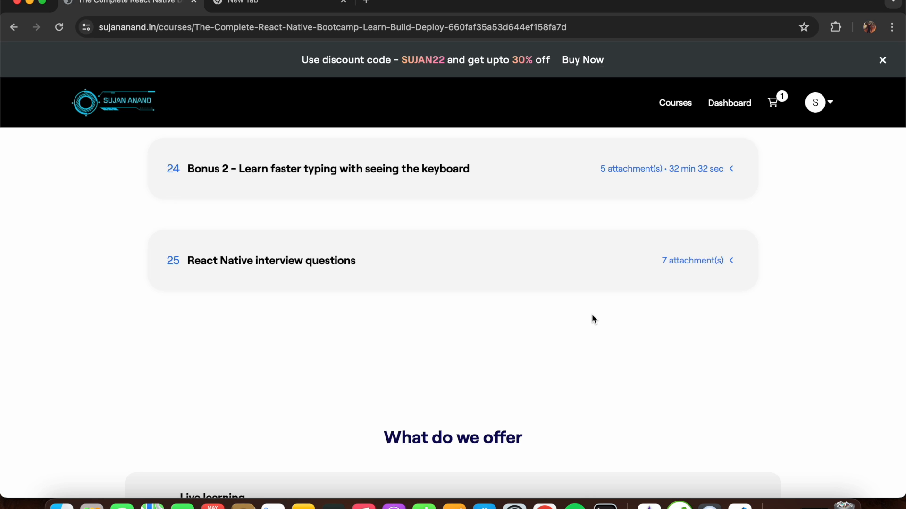
pyautogui.scroll(-3)
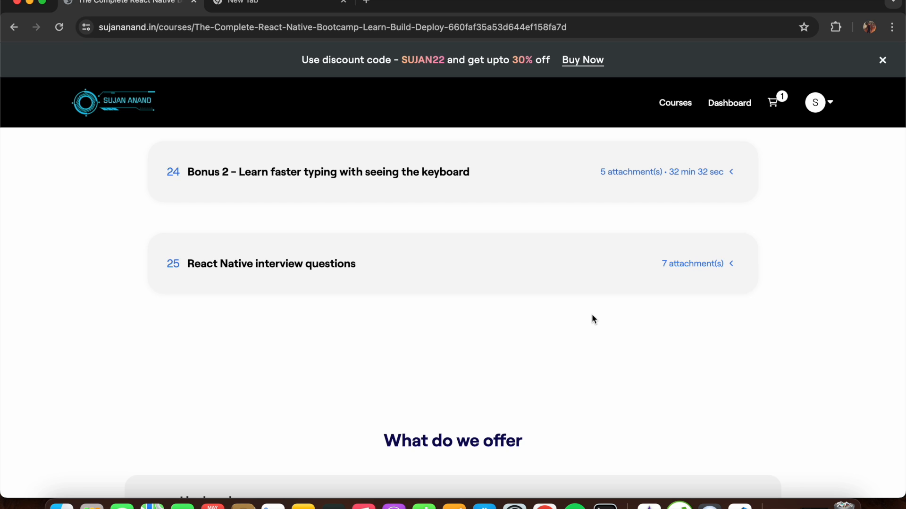
pyautogui.scroll(-3)
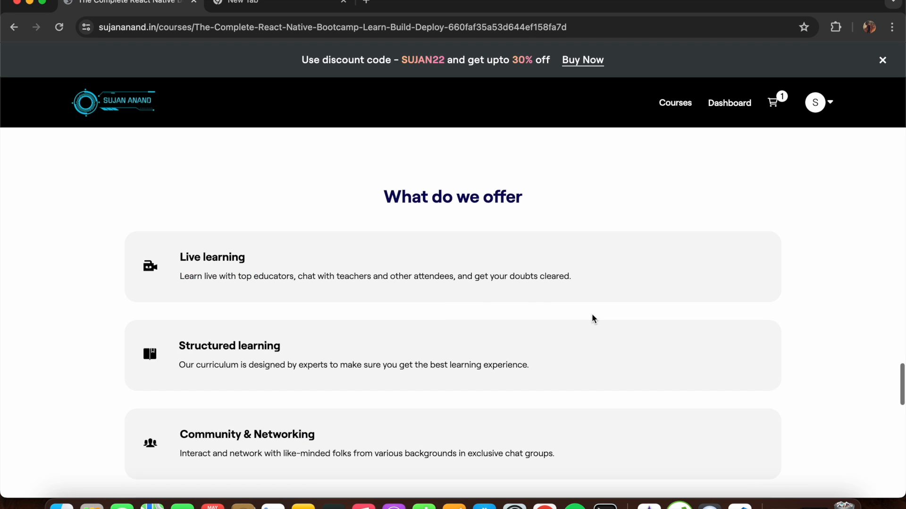
# Step: Scroll the home page to the contact form with name, email, phone and message fields
pyautogui.scroll(-3)
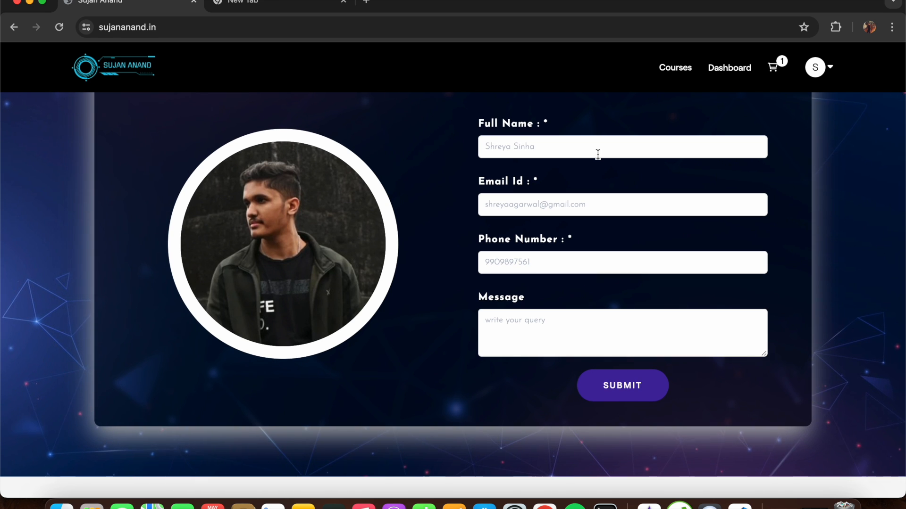
pyautogui.moveTo(139, 64)
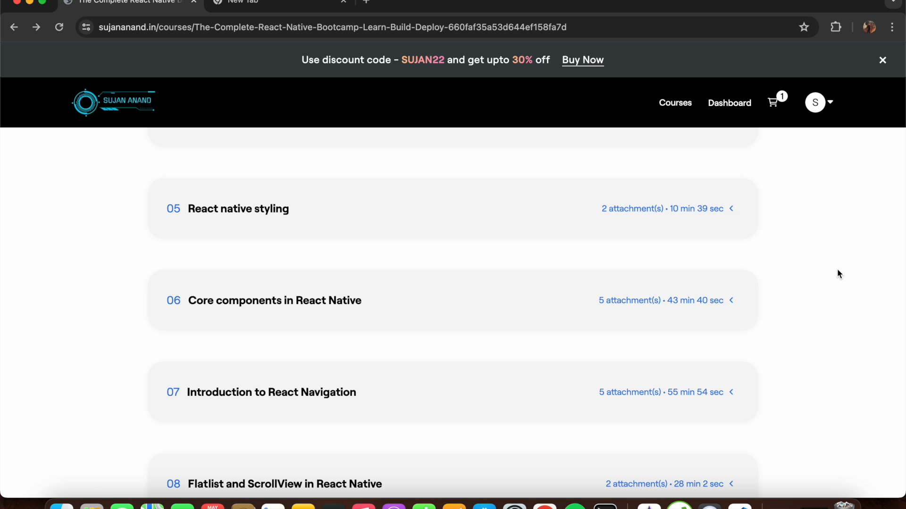
pyautogui.moveTo(759, 247)
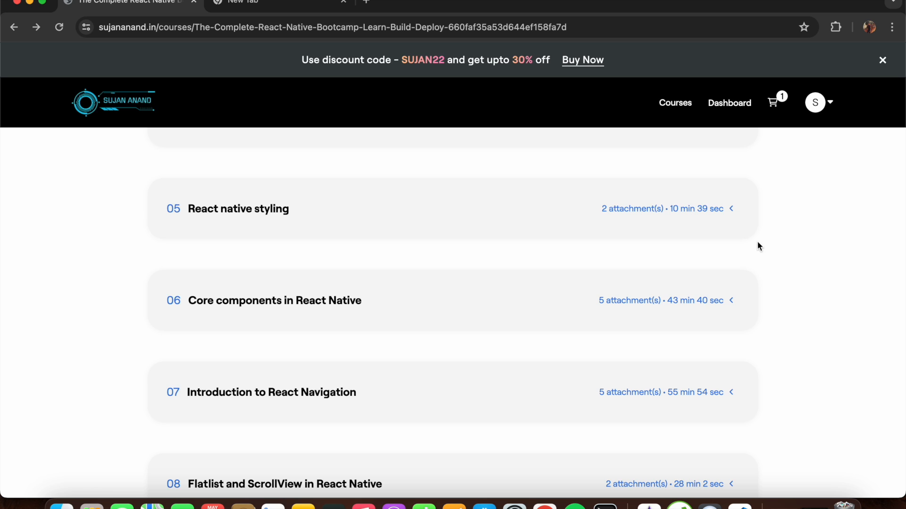
pyautogui.moveTo(516, 126)
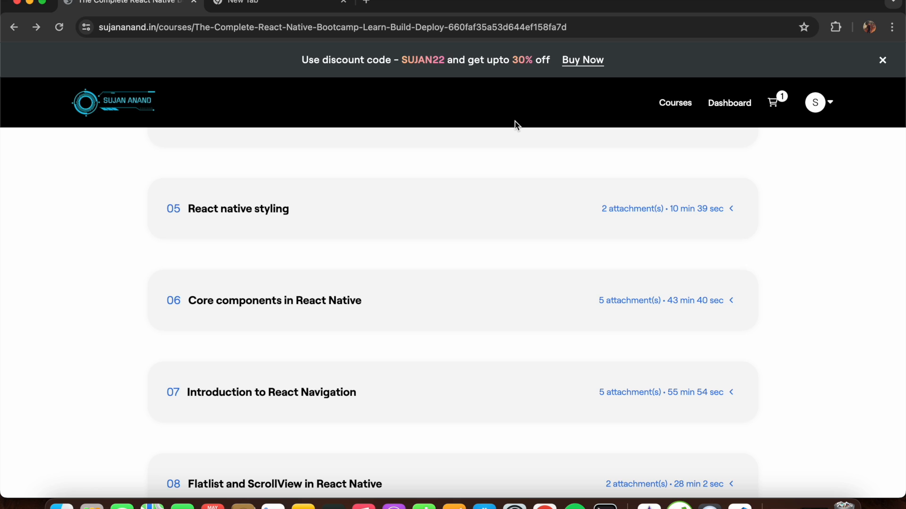
pyautogui.moveTo(523, 168)
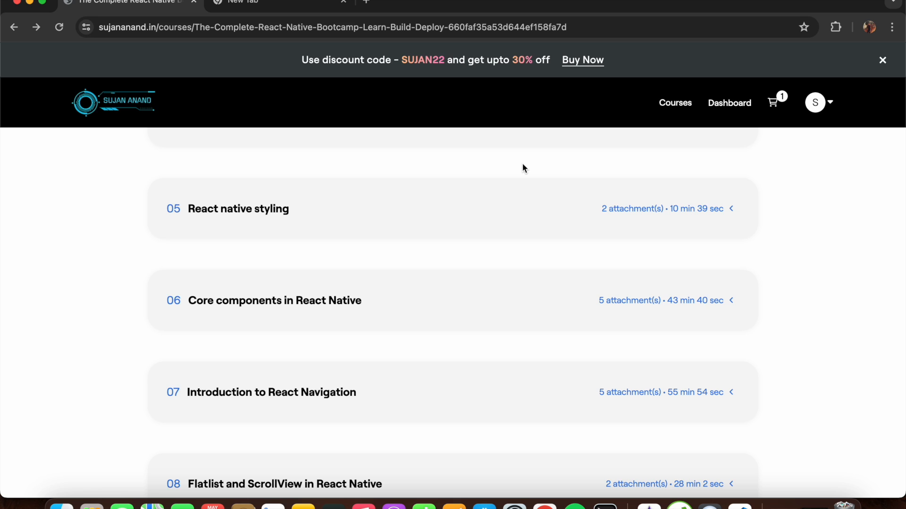
pyautogui.moveTo(548, 249)
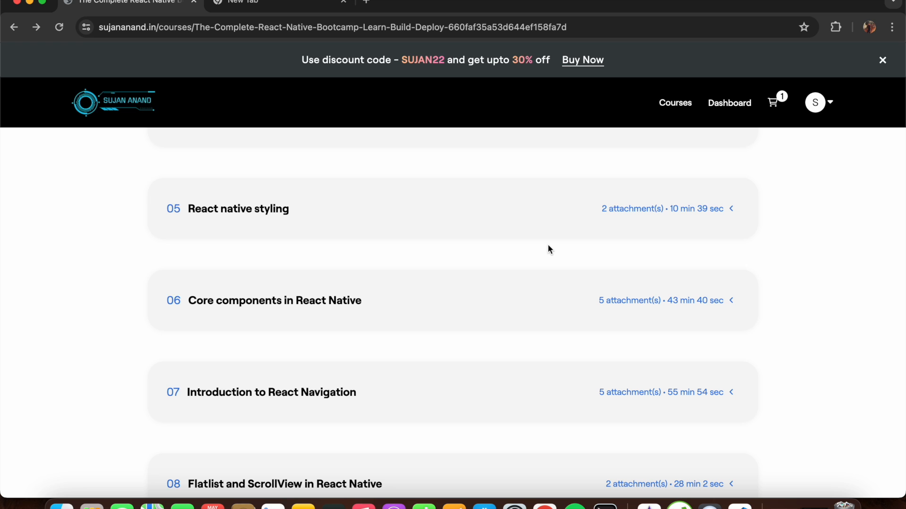
# Step: Scroll the course page's Syllabus back up to lessons 02–05, starting at Introduction to React Native
pyautogui.scroll(3)
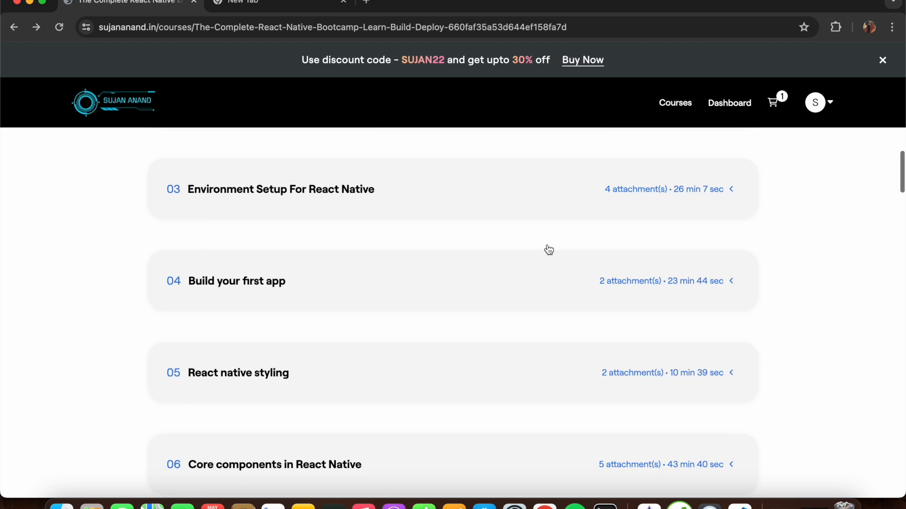
pyautogui.scroll(3)
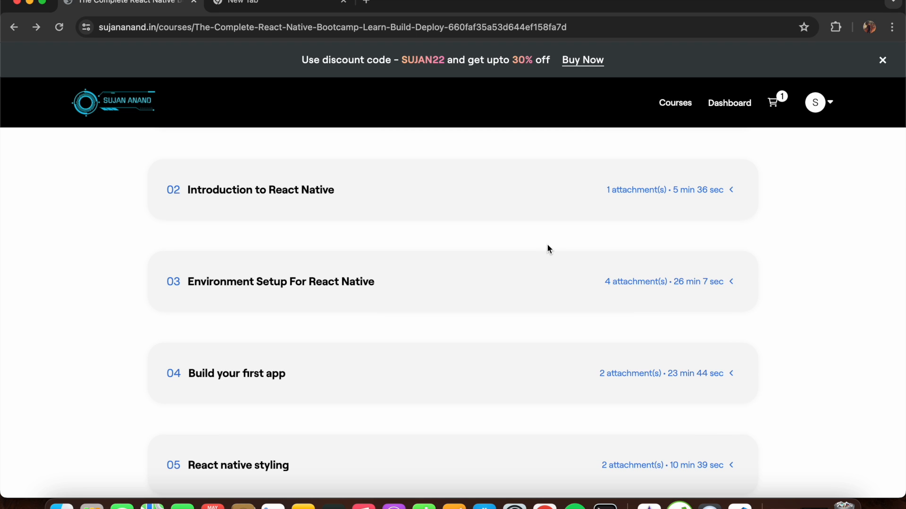